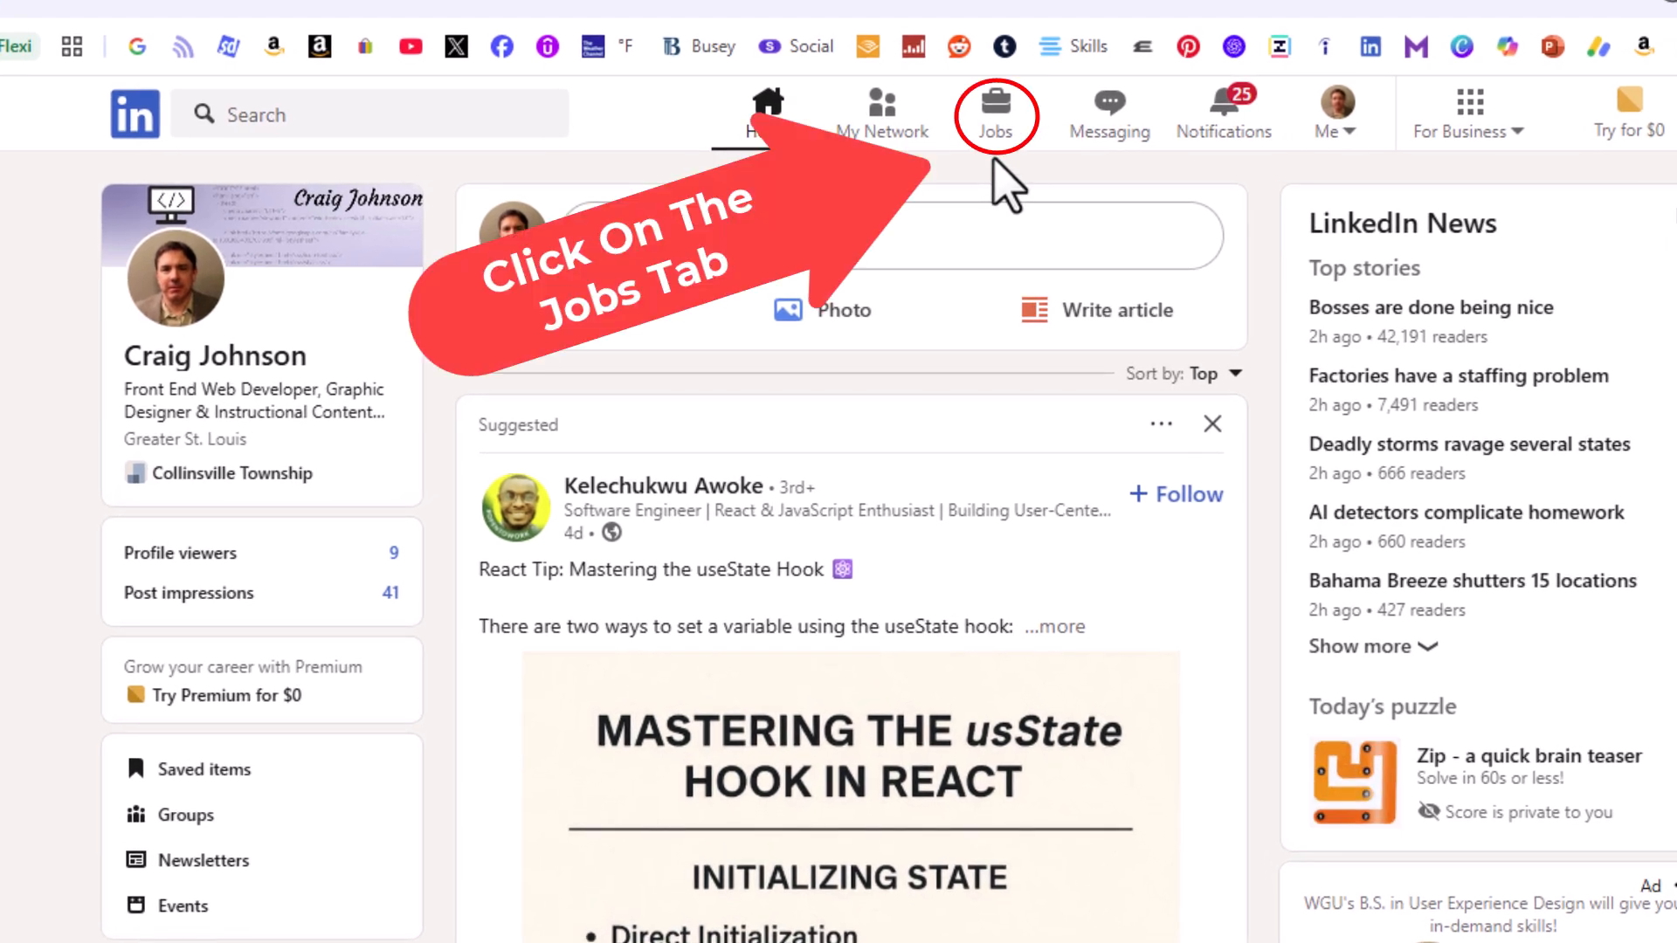
Go to the Jobs page and show the job-seeking Preferences panel.
click(996, 106)
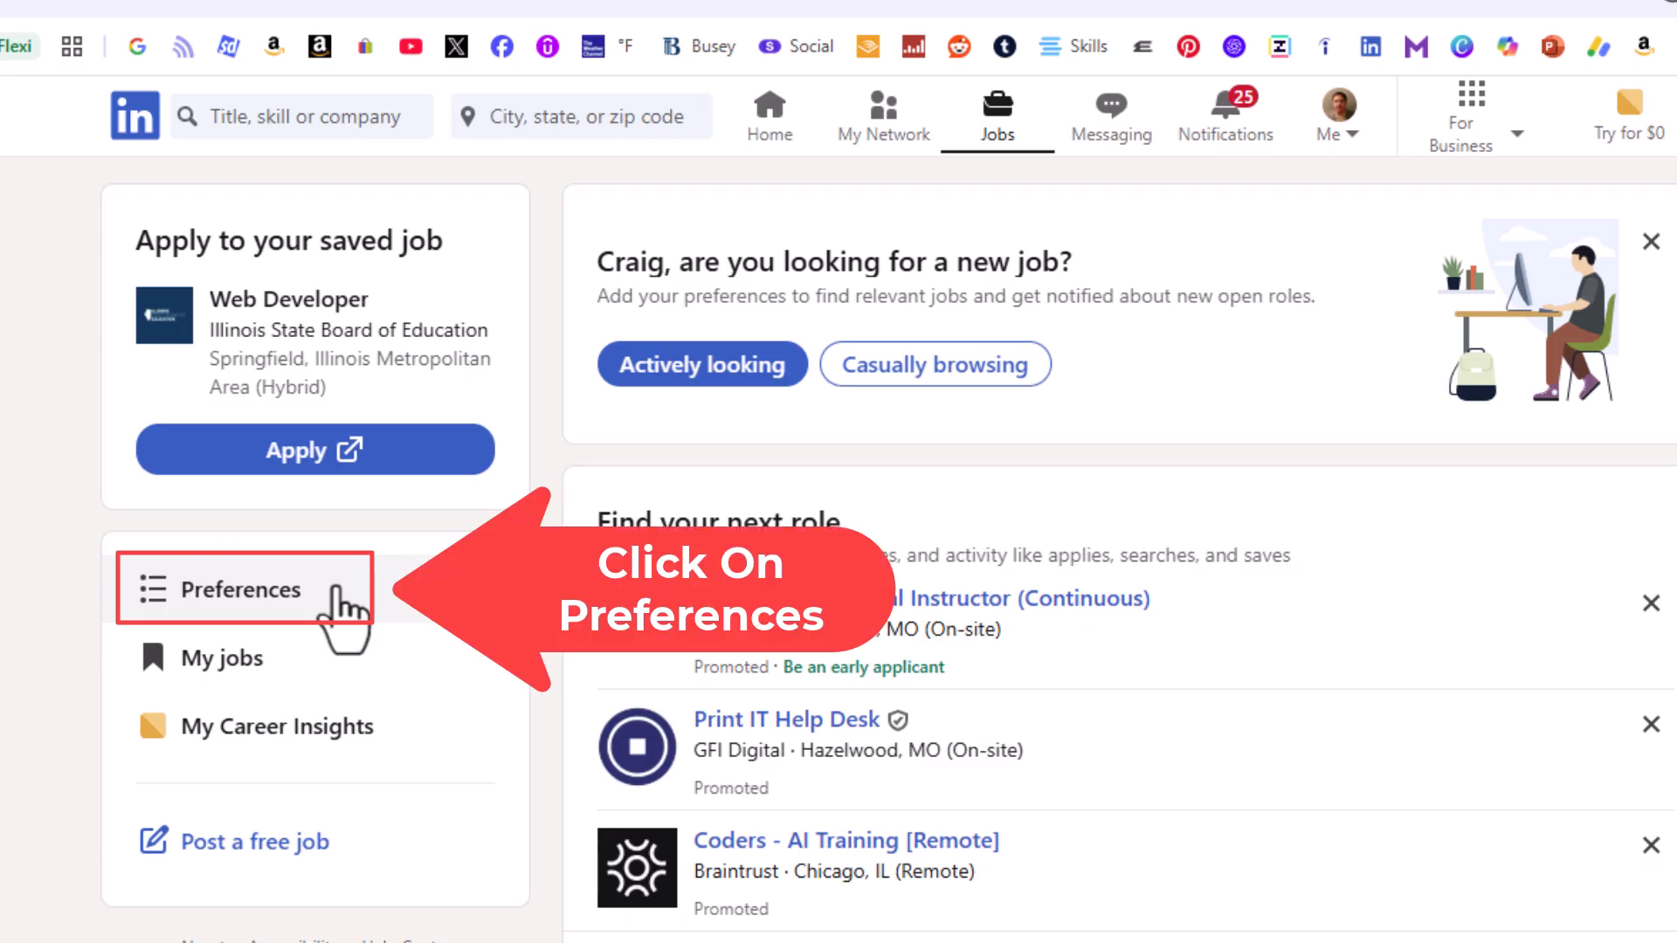
click(250, 588)
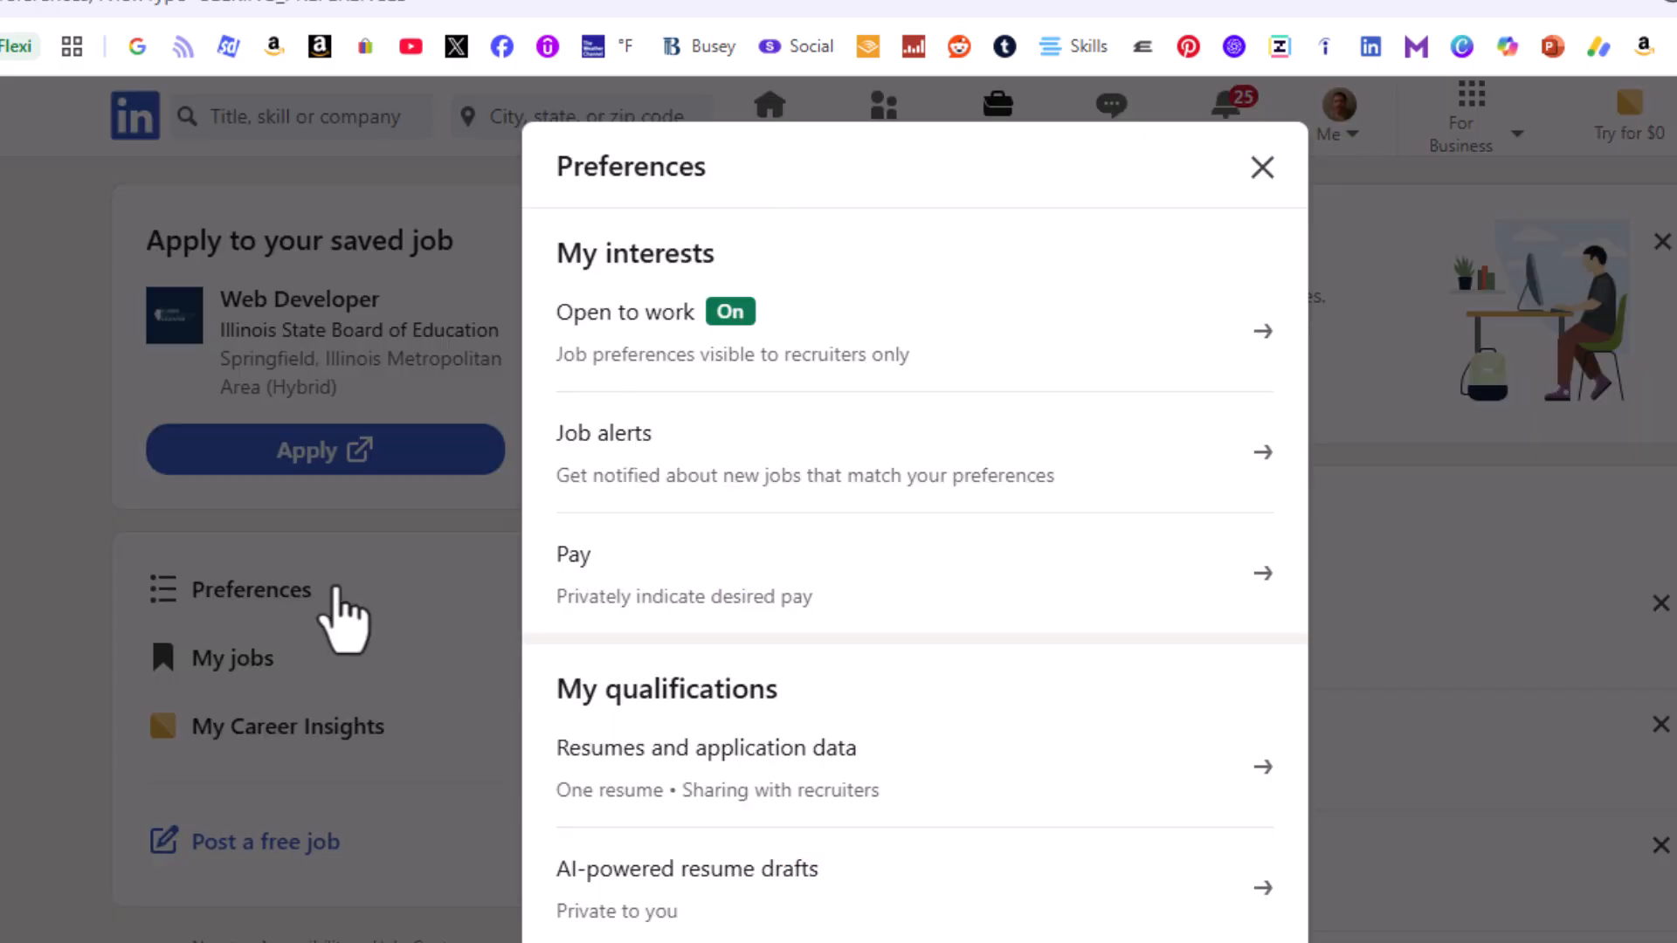
mouse_move(503, 652)
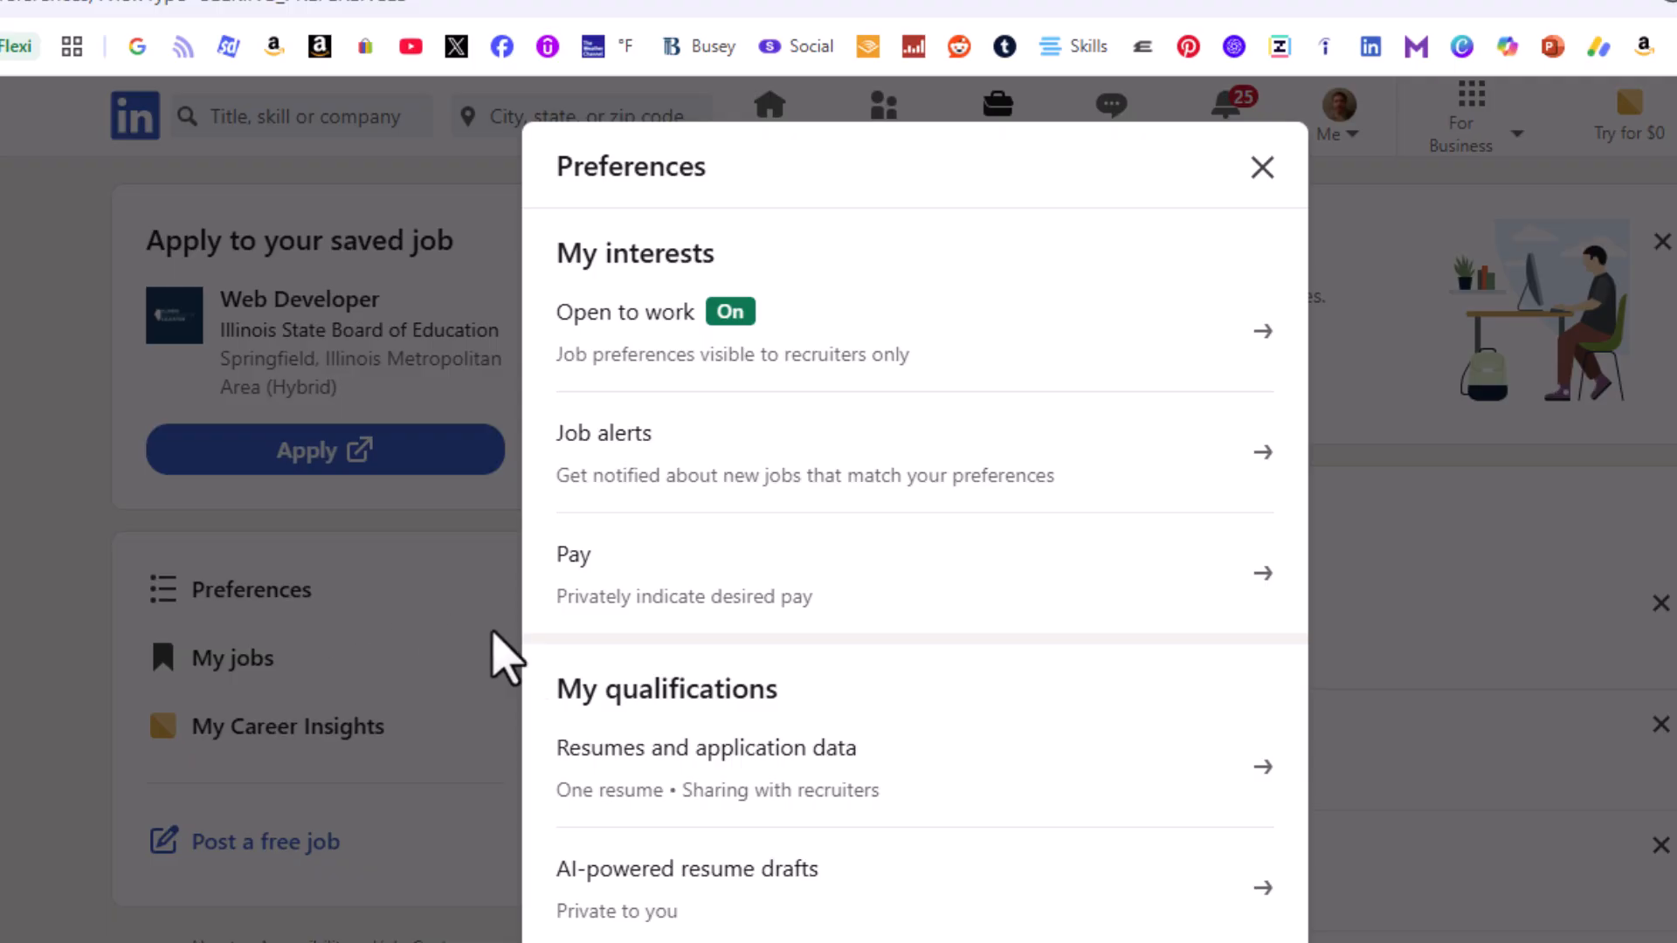
mouse_move(913, 770)
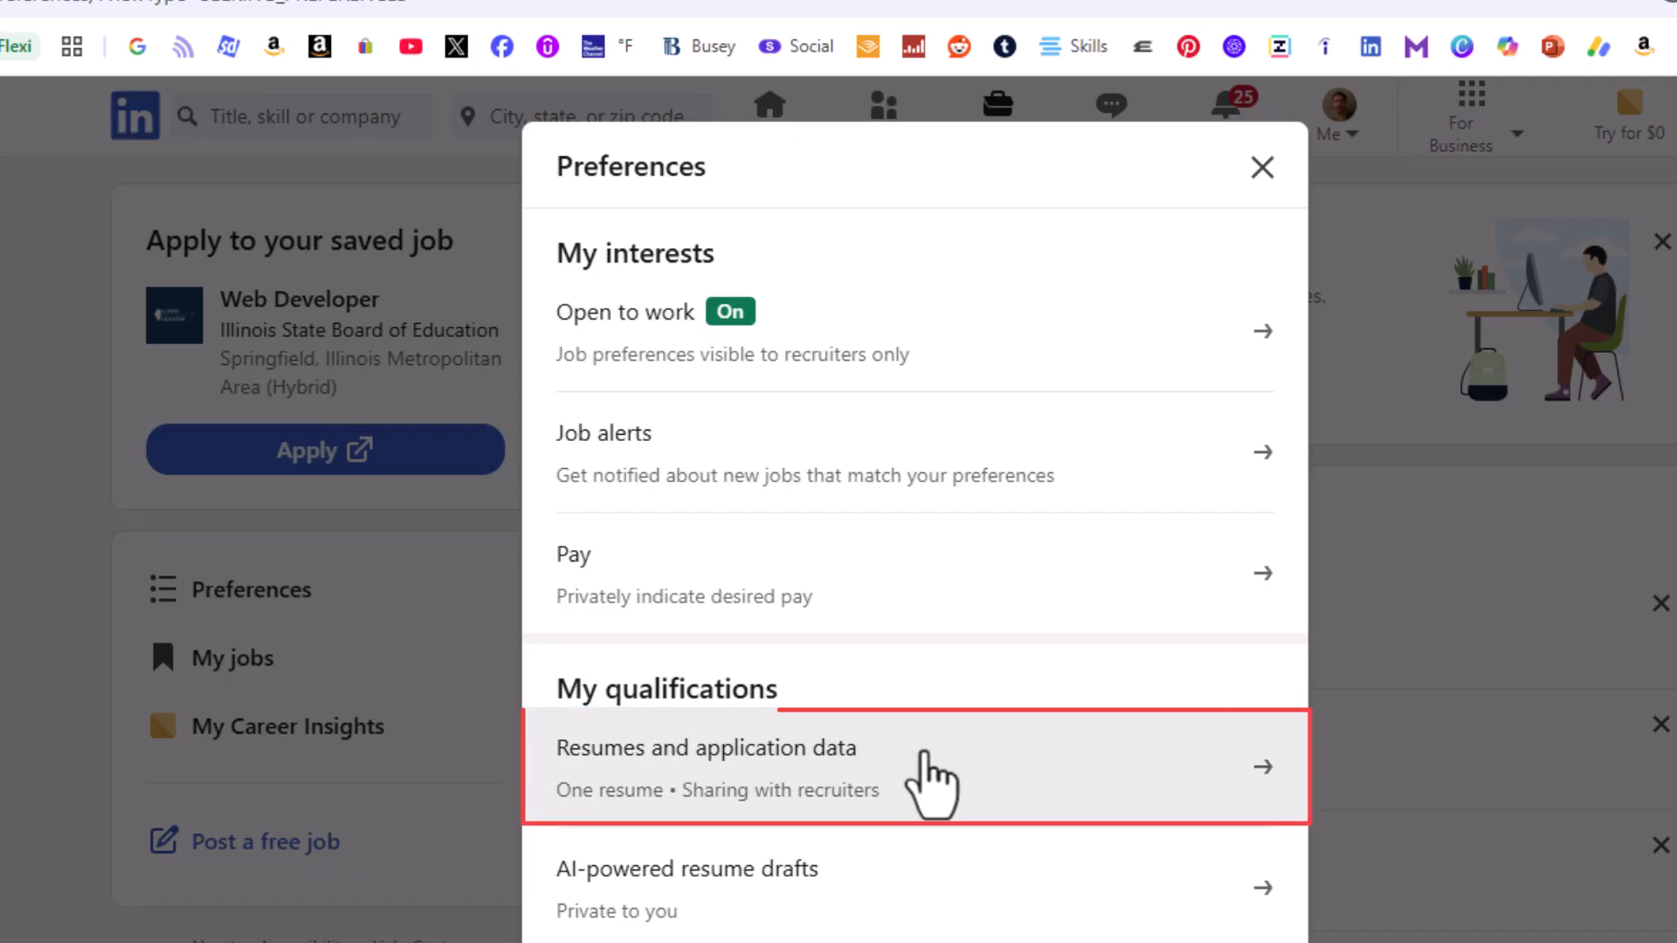
Show Resumes and application data, start a resume upload and cancel the file picker.
click(915, 767)
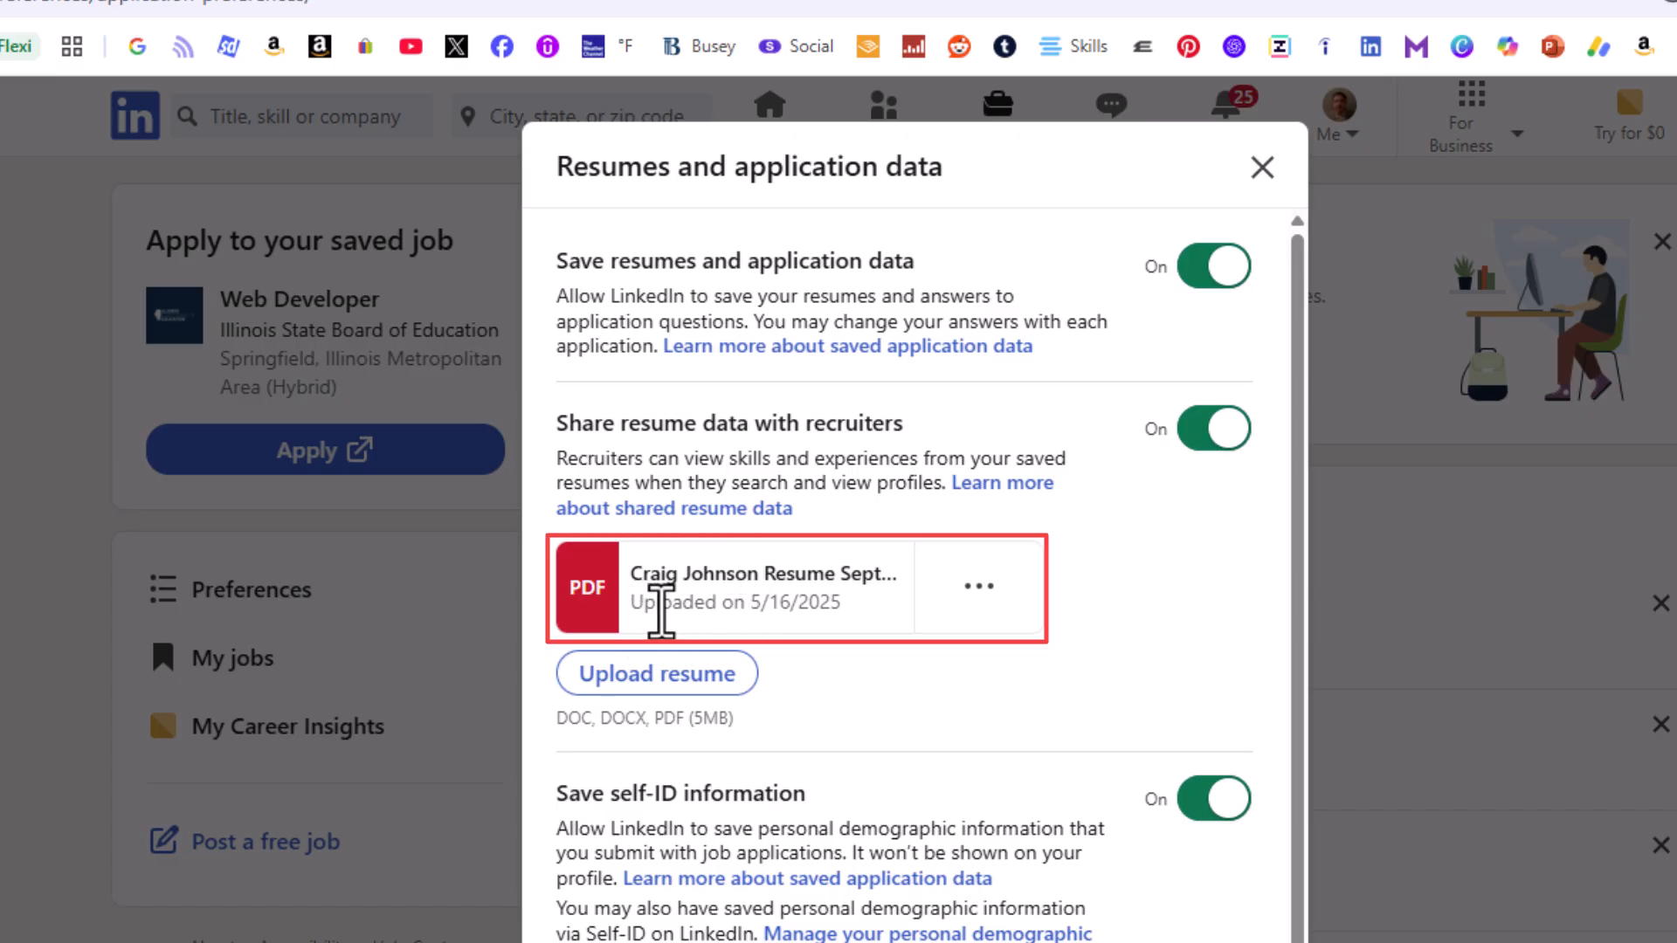
mouse_move(776, 646)
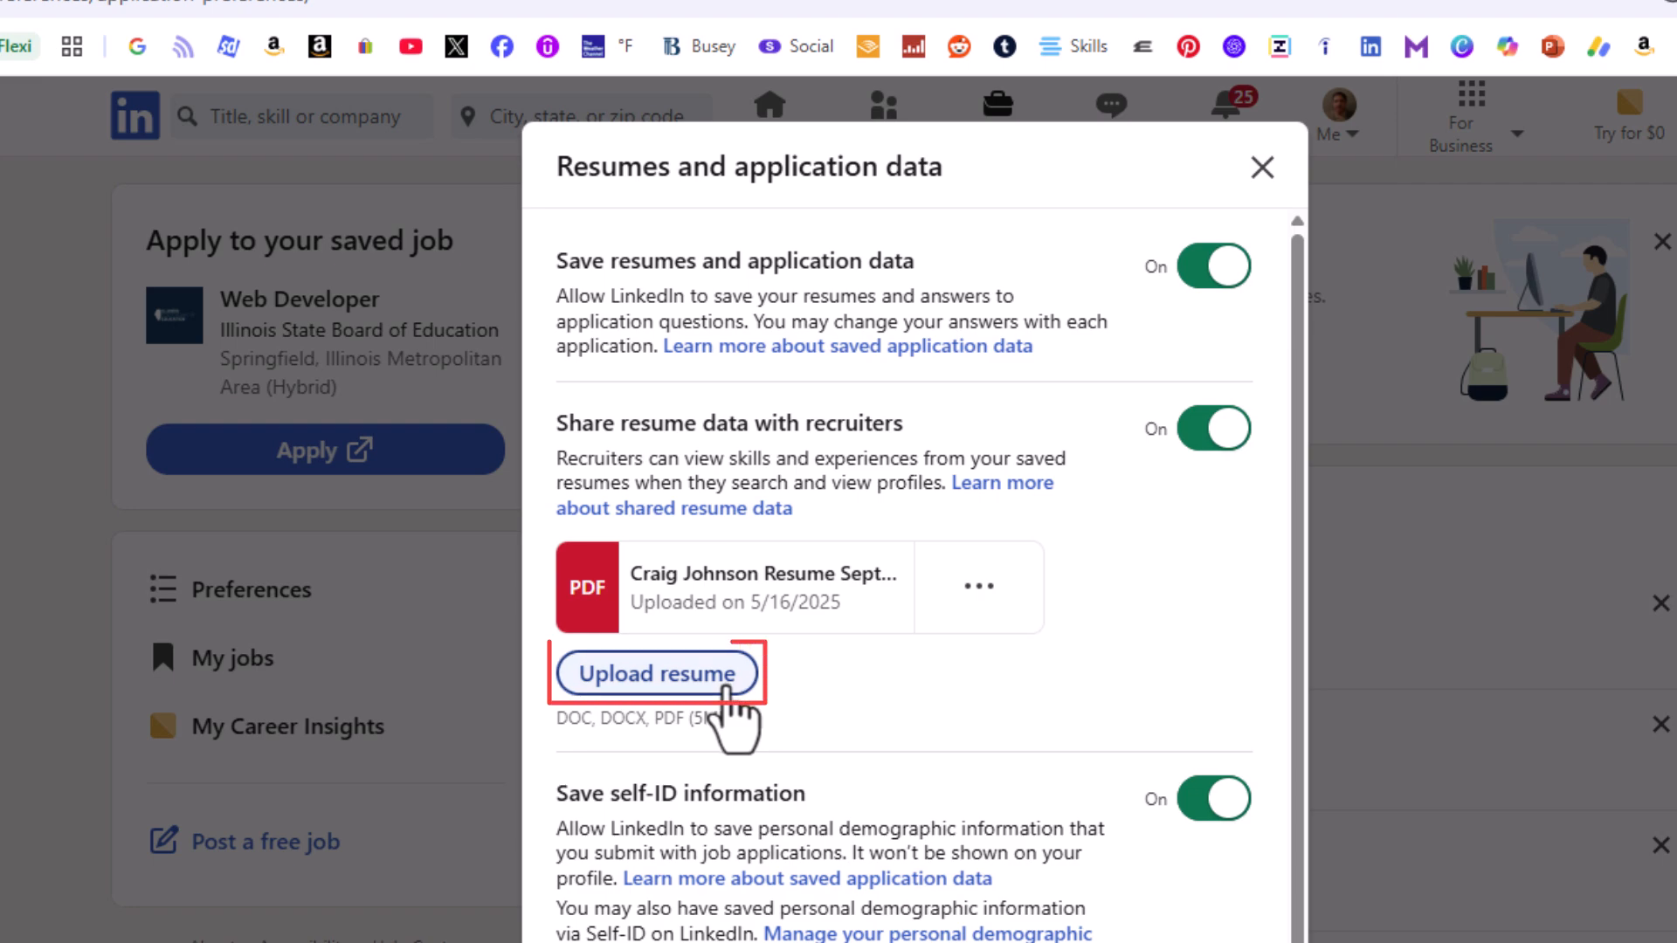
click(655, 674)
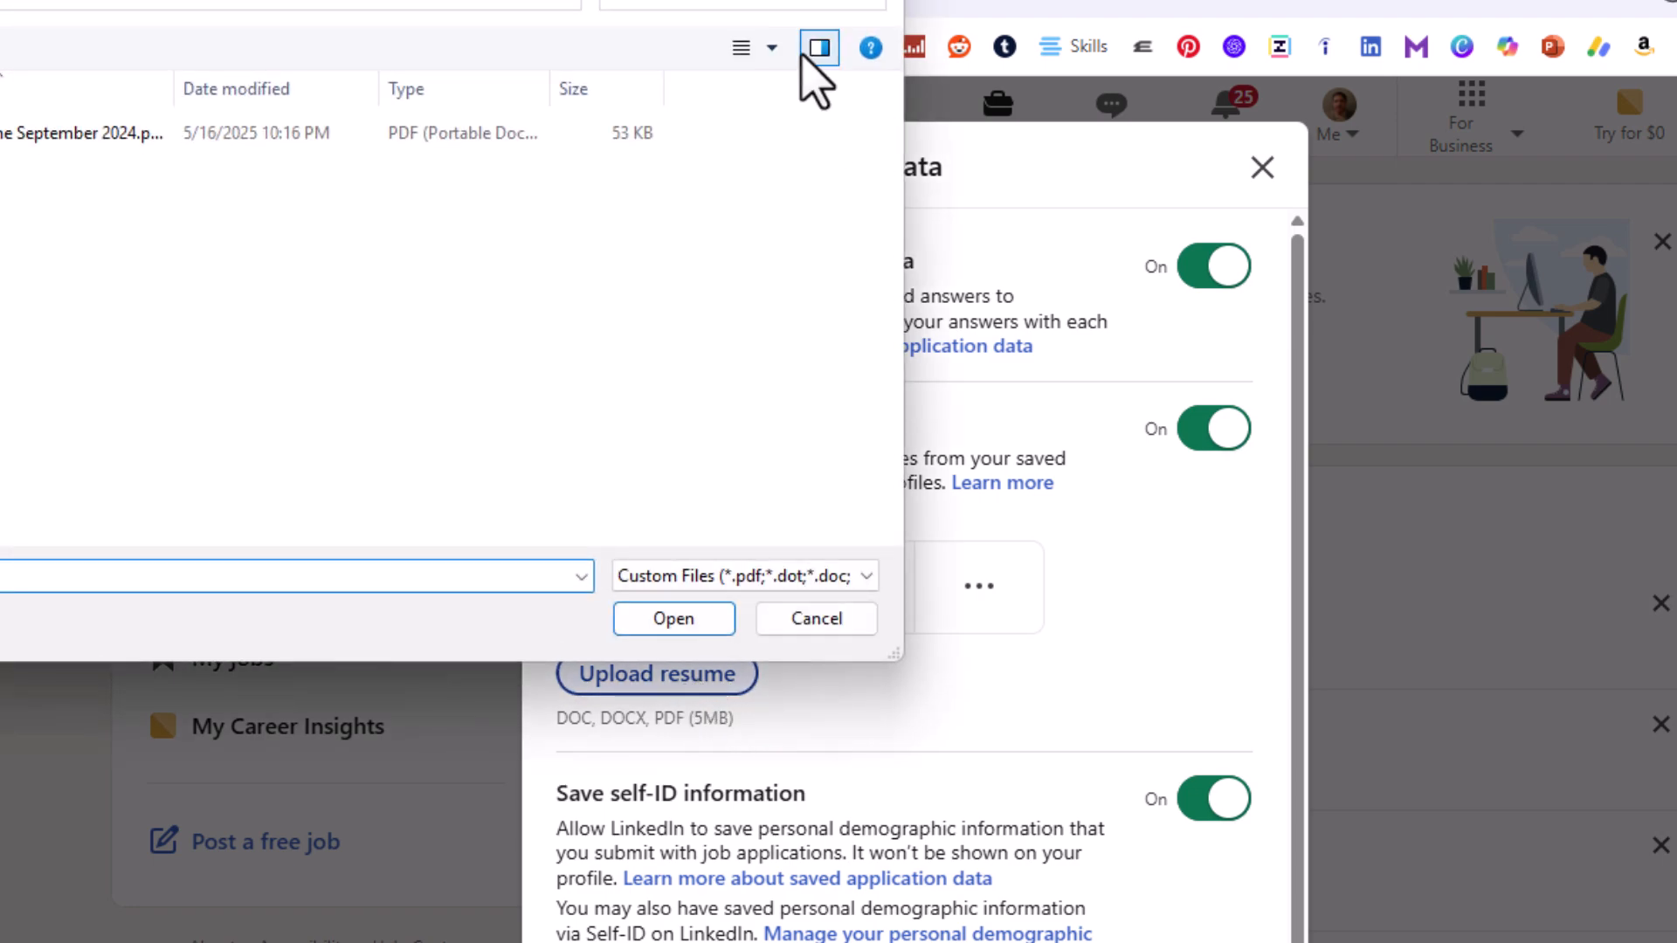
click(672, 618)
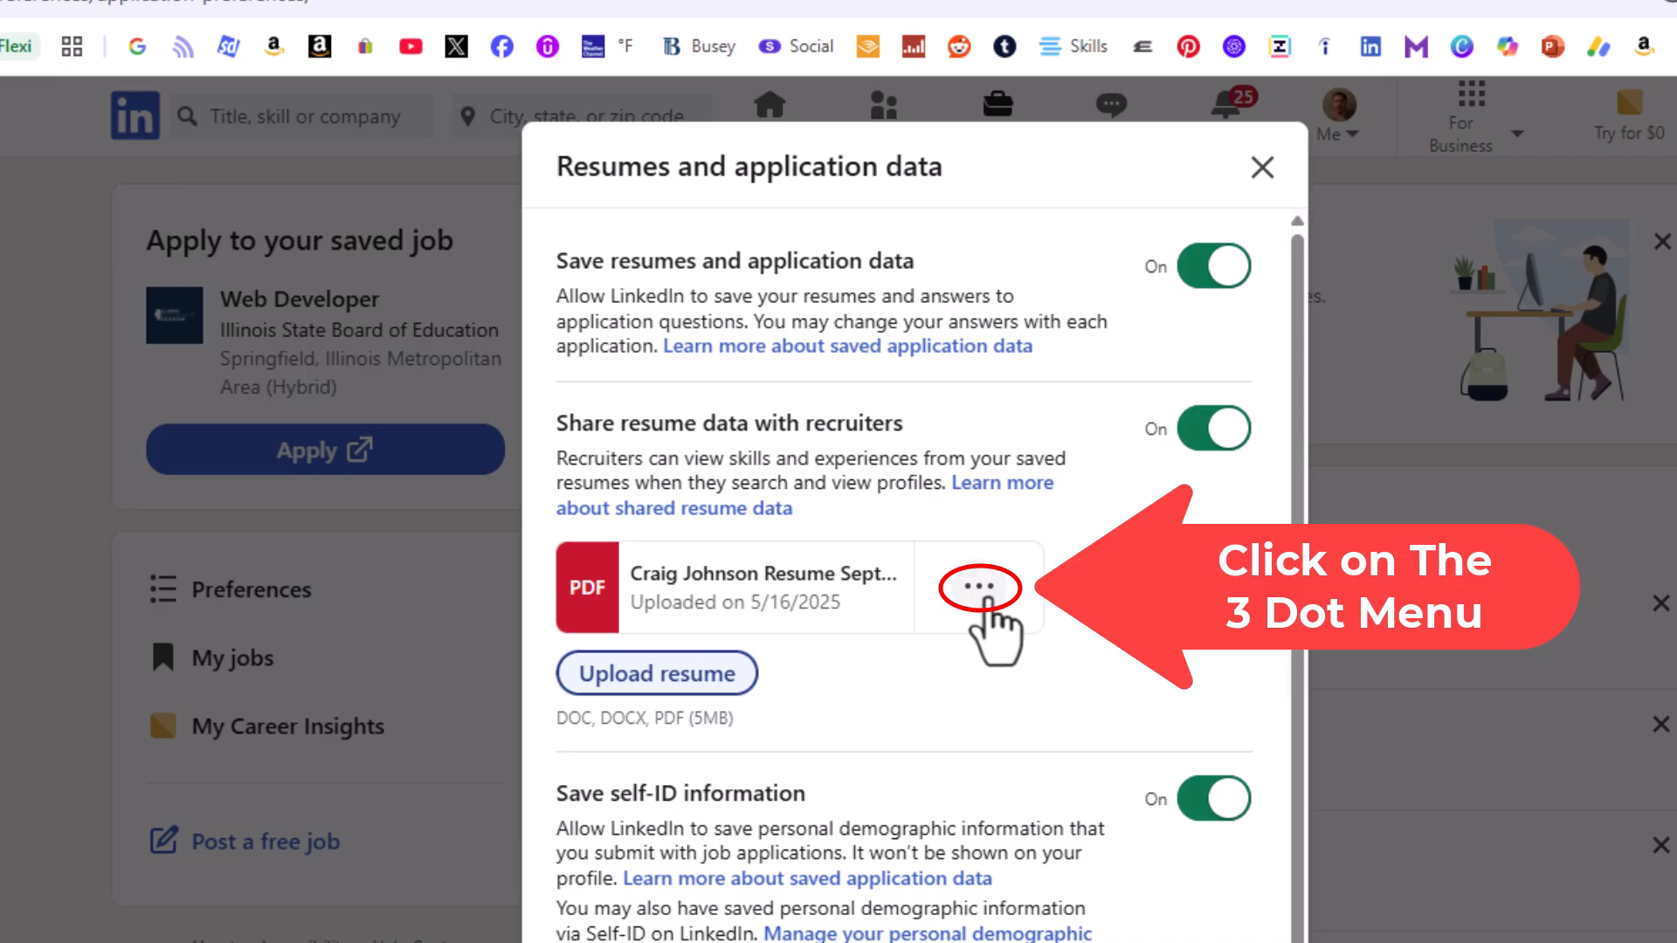
Download the stored resume PDF from its options menu and save it to the Desktop.
click(974, 587)
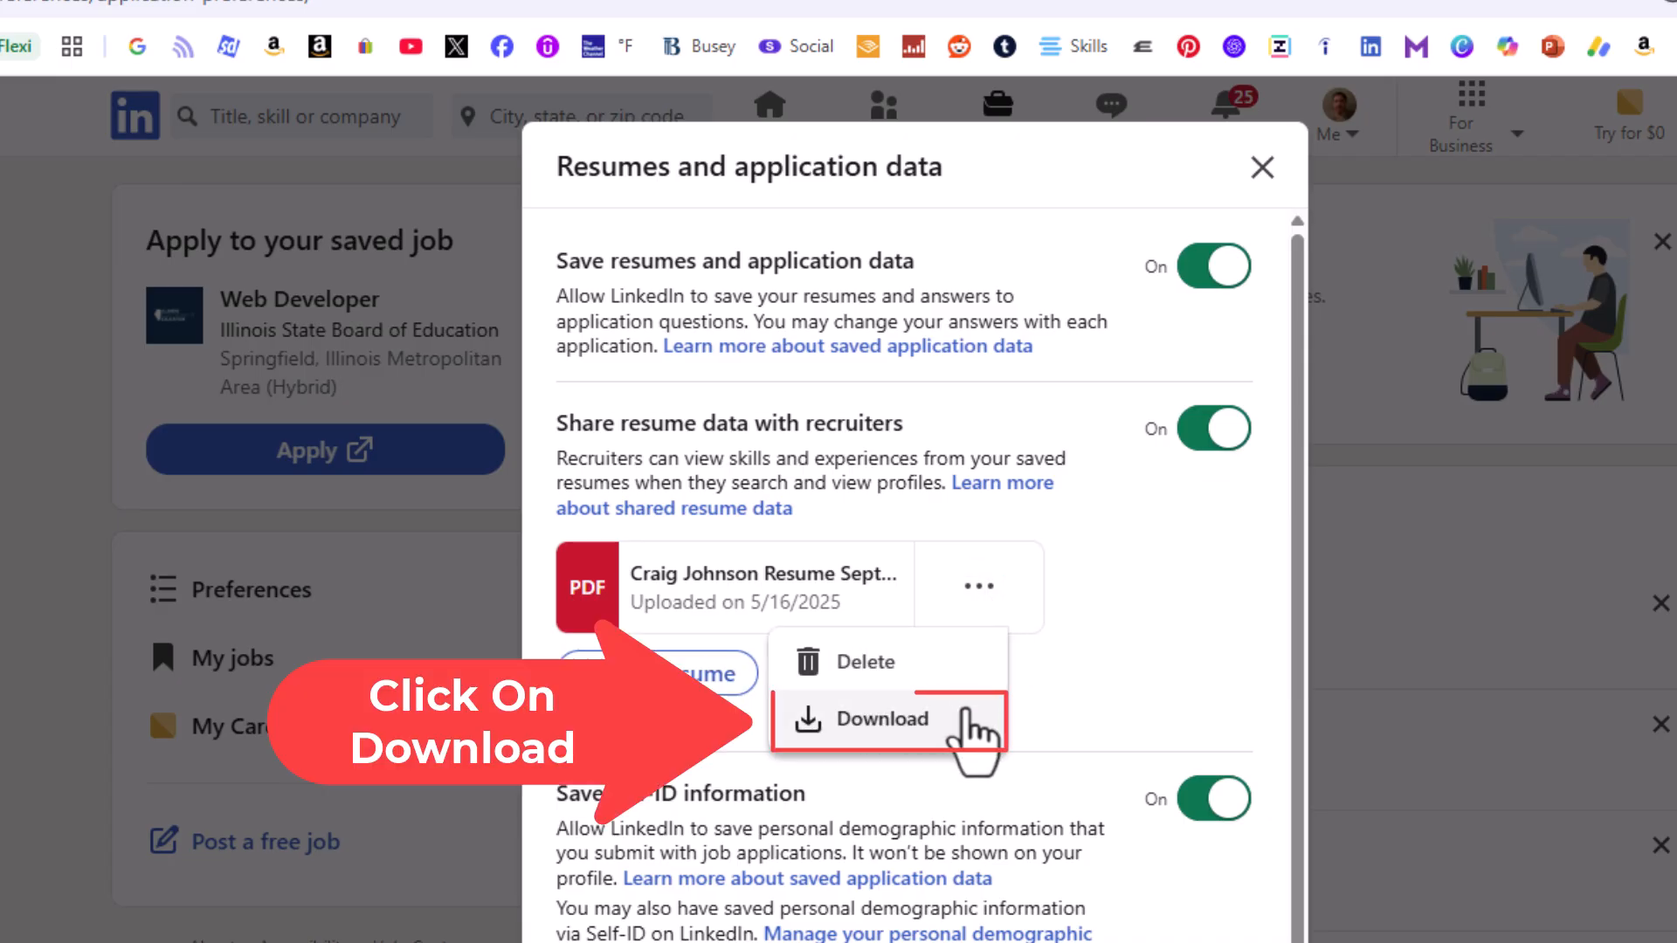
click(884, 718)
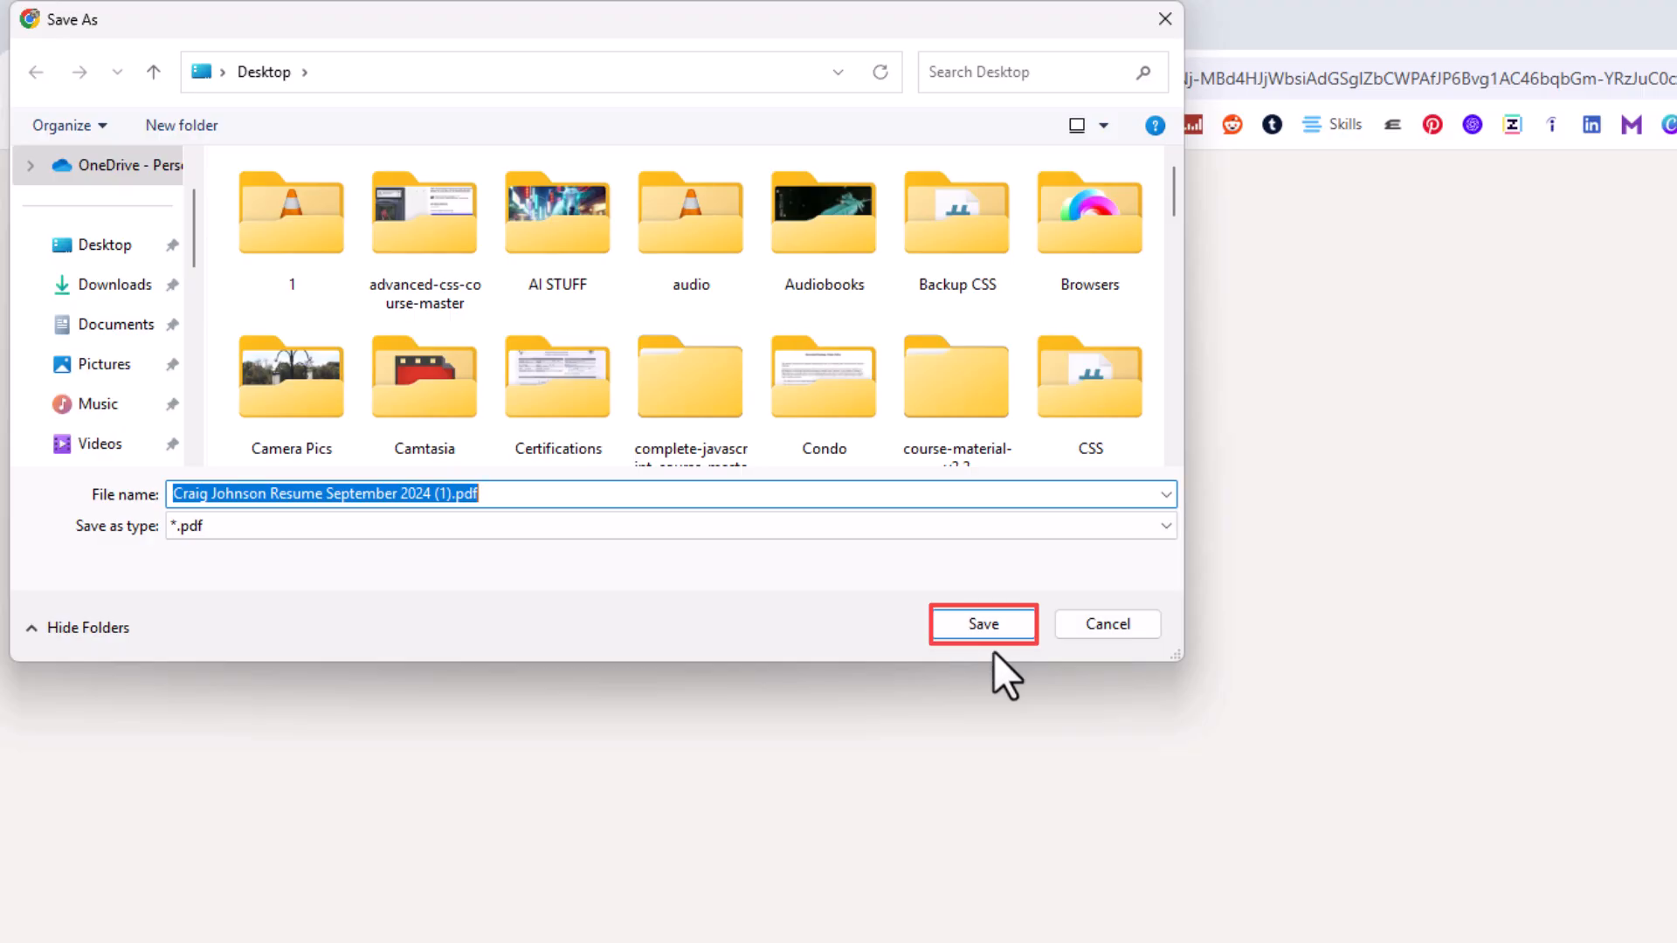
click(979, 624)
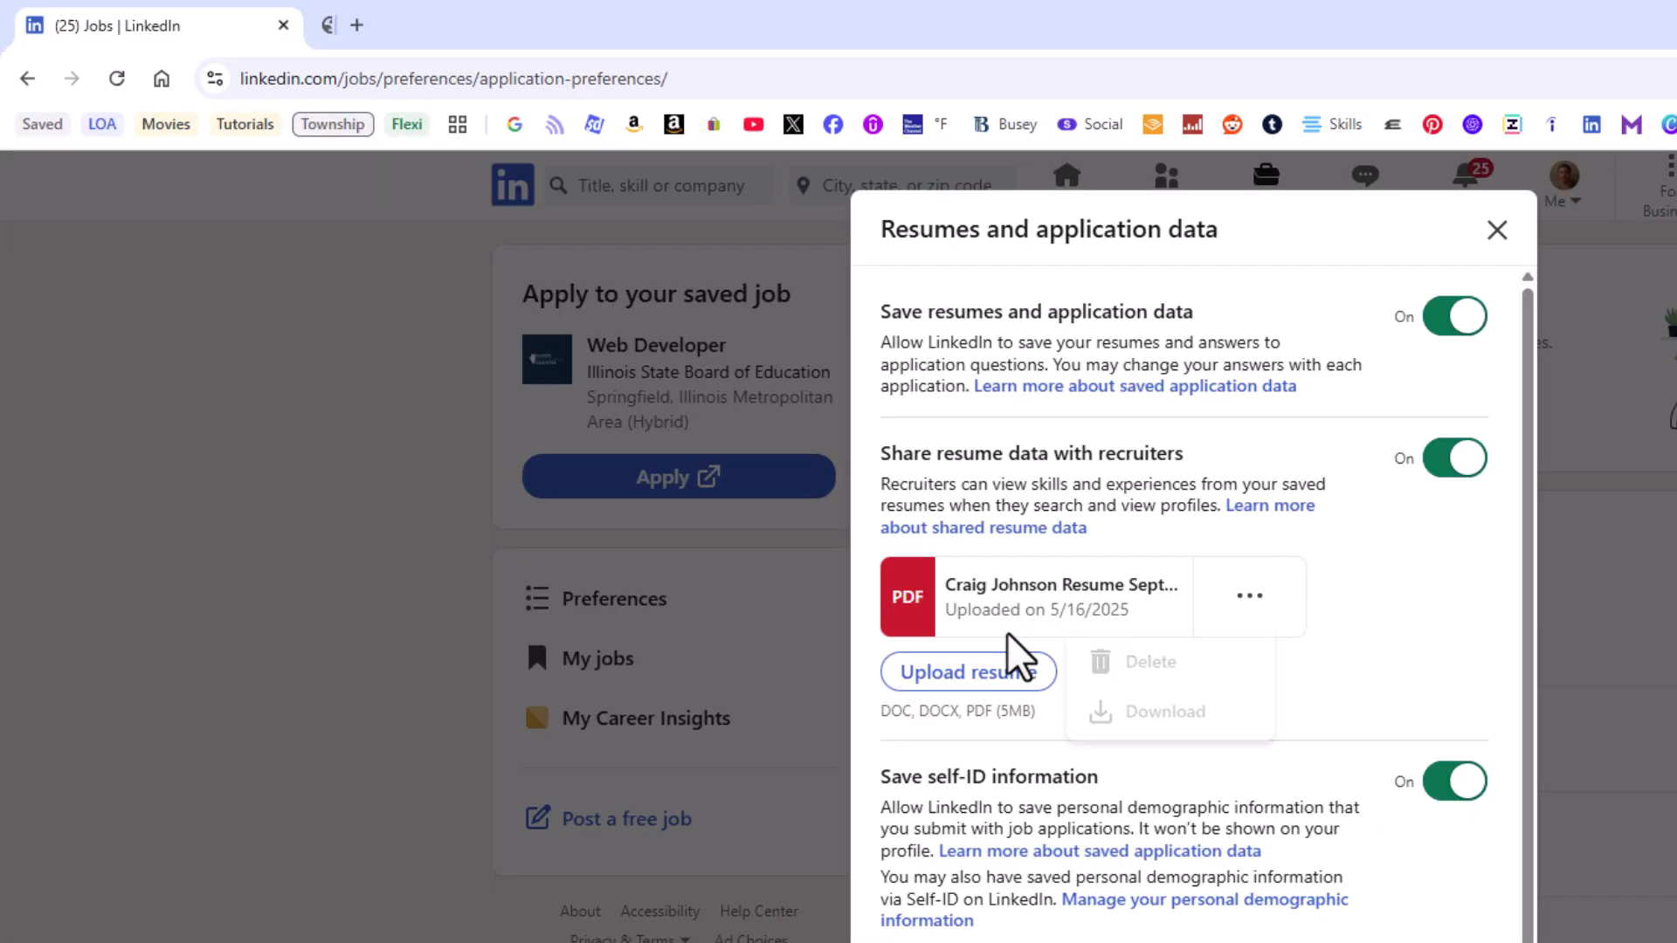